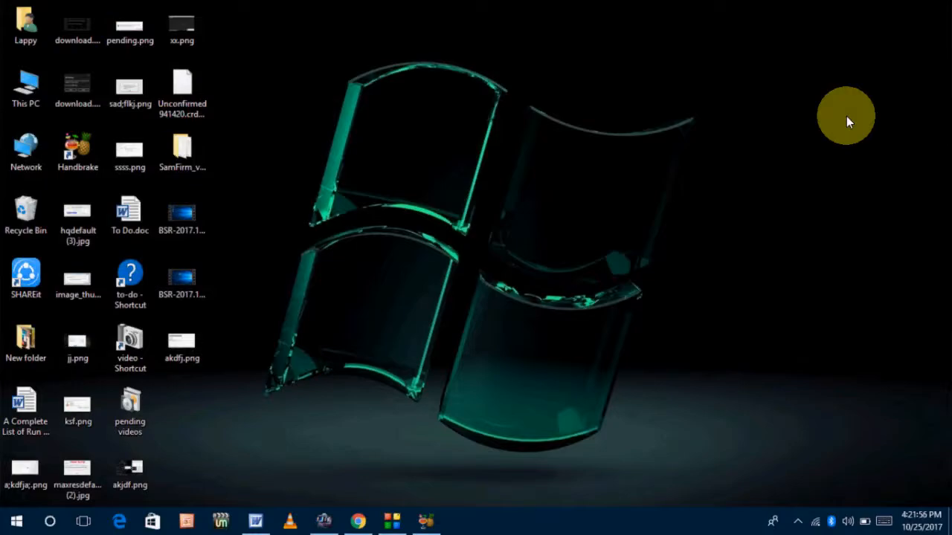
Launch Windows Settings from the Start menu's Settings gear
left_click(459, 521)
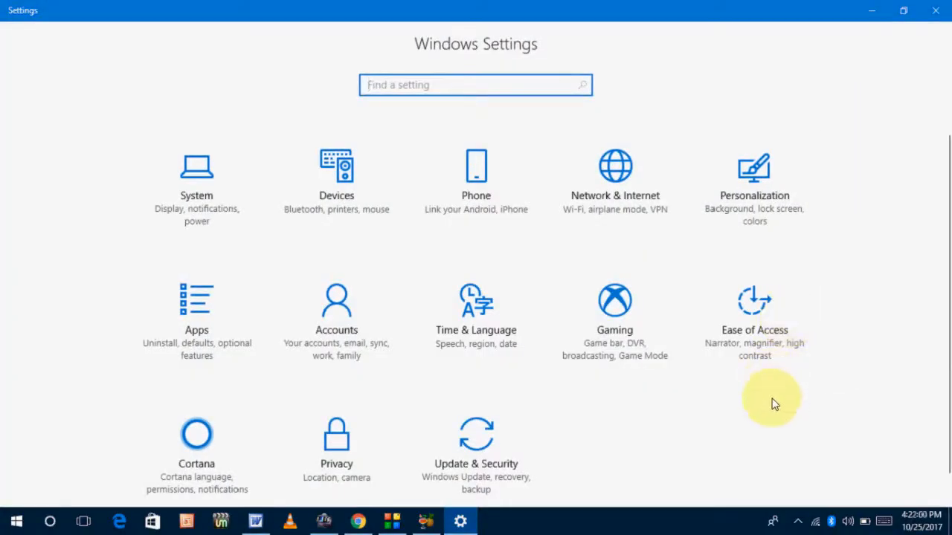
mouse_move(748, 329)
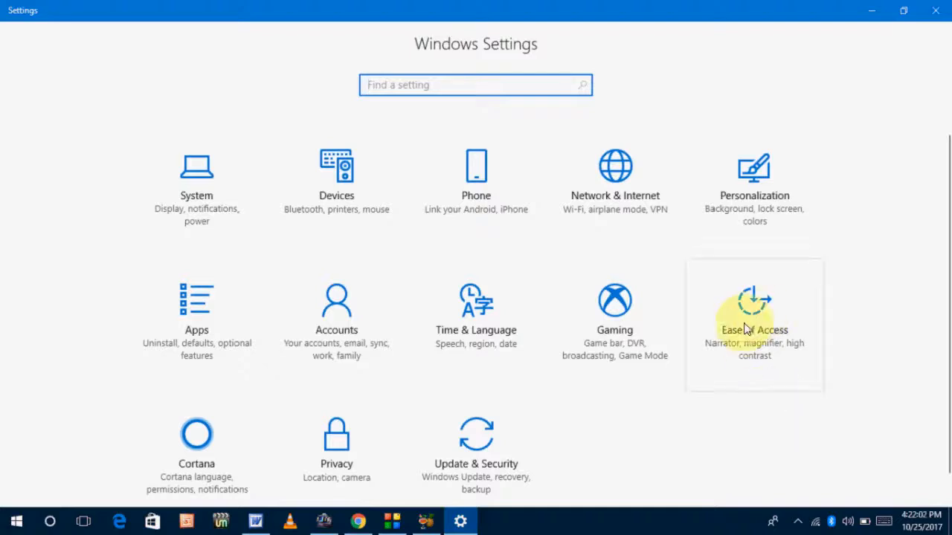
Go to Ease of Access, then the Color & high contrast page
left_click(751, 330)
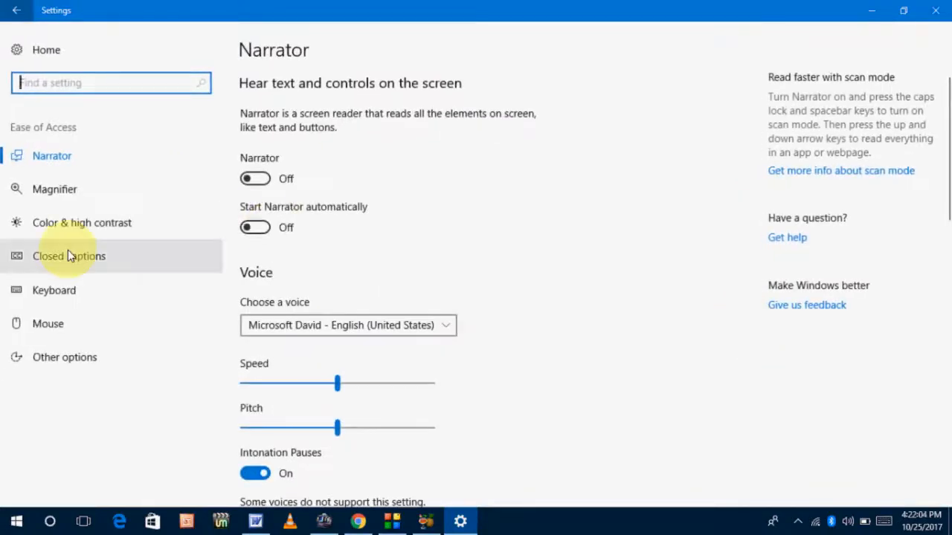
mouse_move(130, 236)
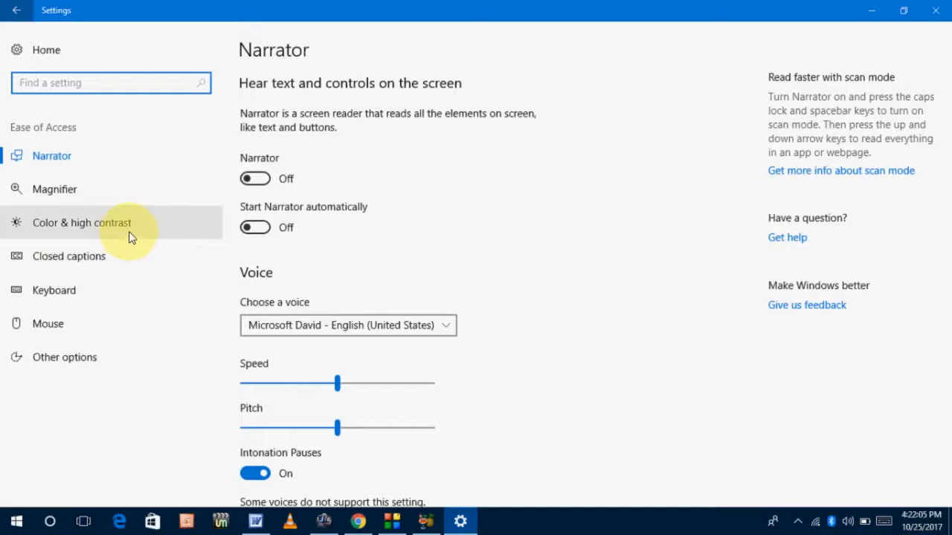
left_click(82, 223)
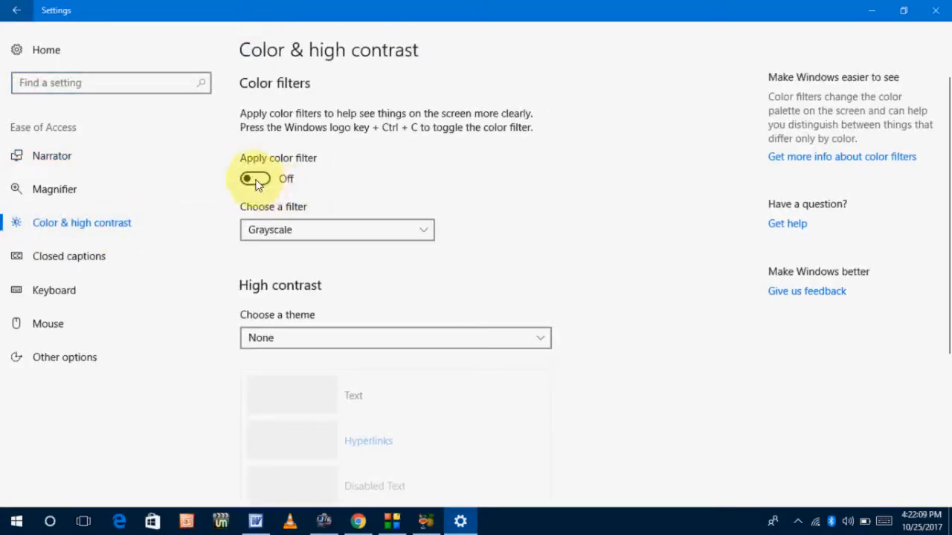
Switch the Apply color filter toggle on, applying Grayscale
left_click(255, 178)
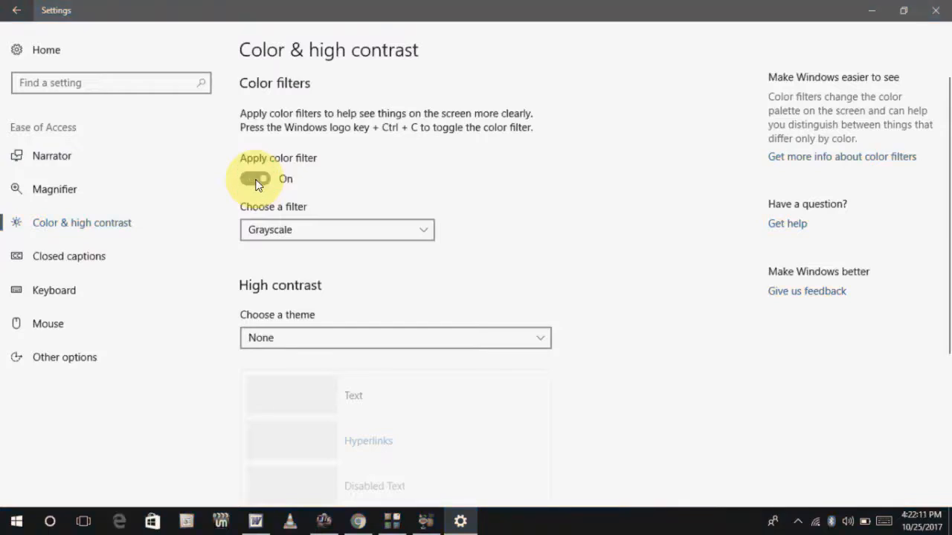
mouse_move(868, 9)
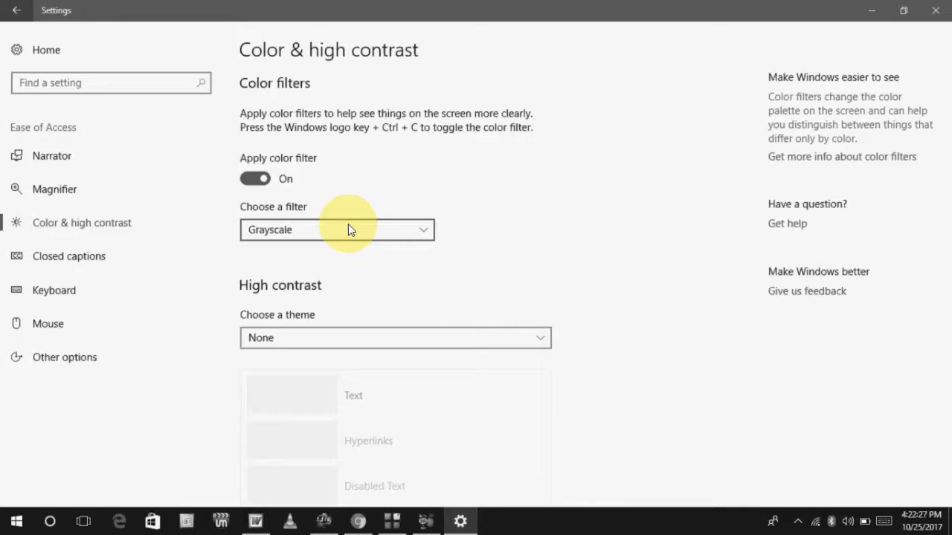
Select Tritanopia from the Choose a filter dropdown
left_click(337, 229)
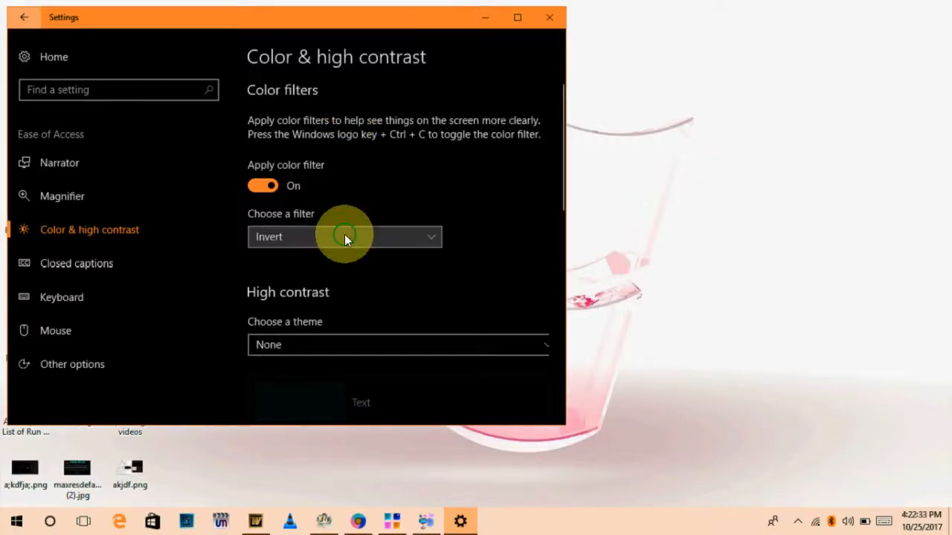
left_click(344, 236)
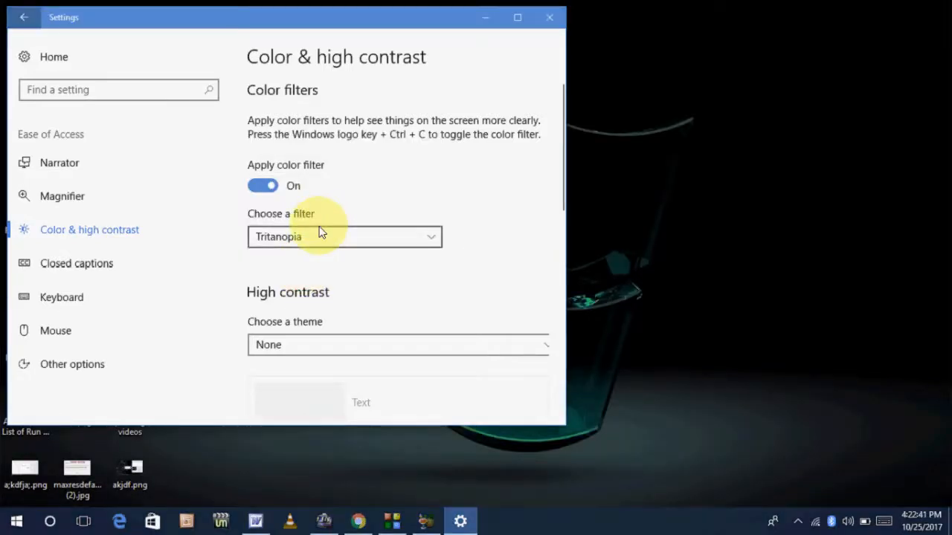
mouse_move(494, 11)
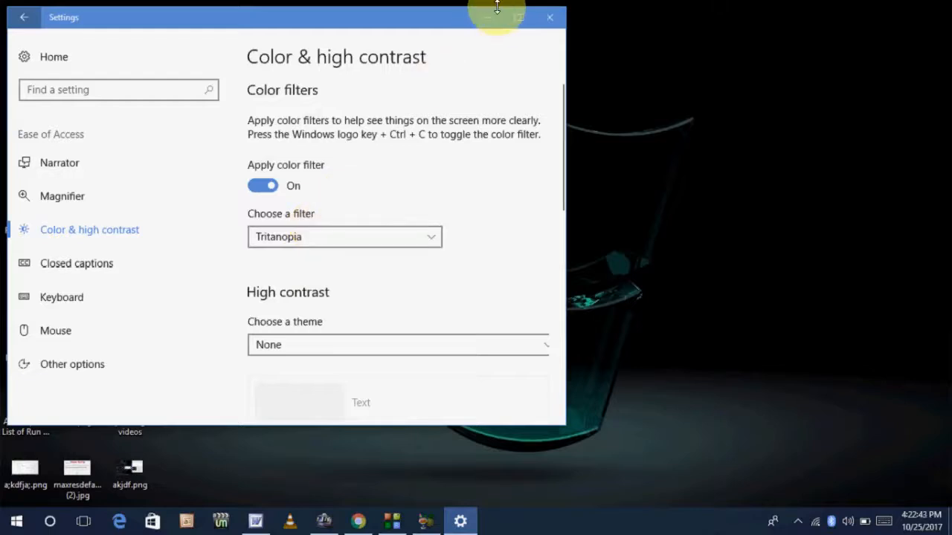
mouse_move(517, 18)
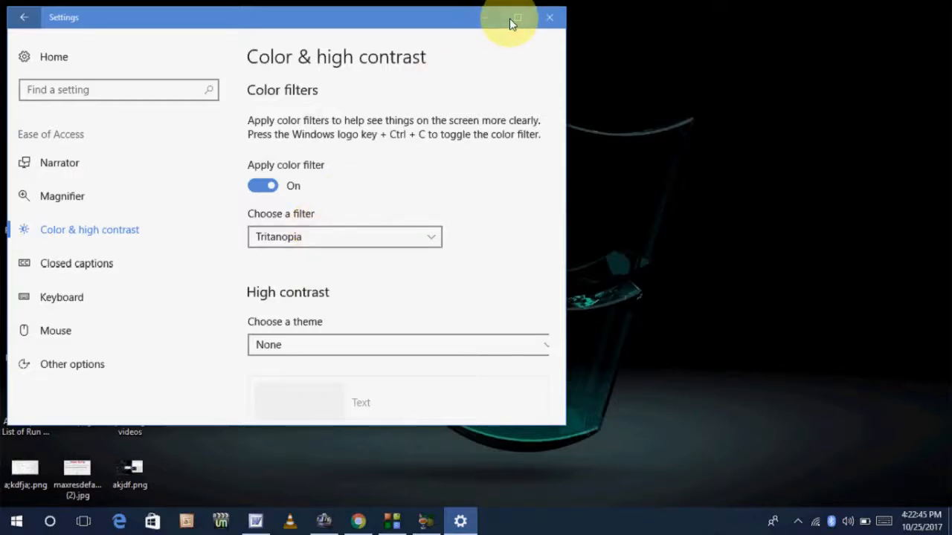
mouse_move(516, 17)
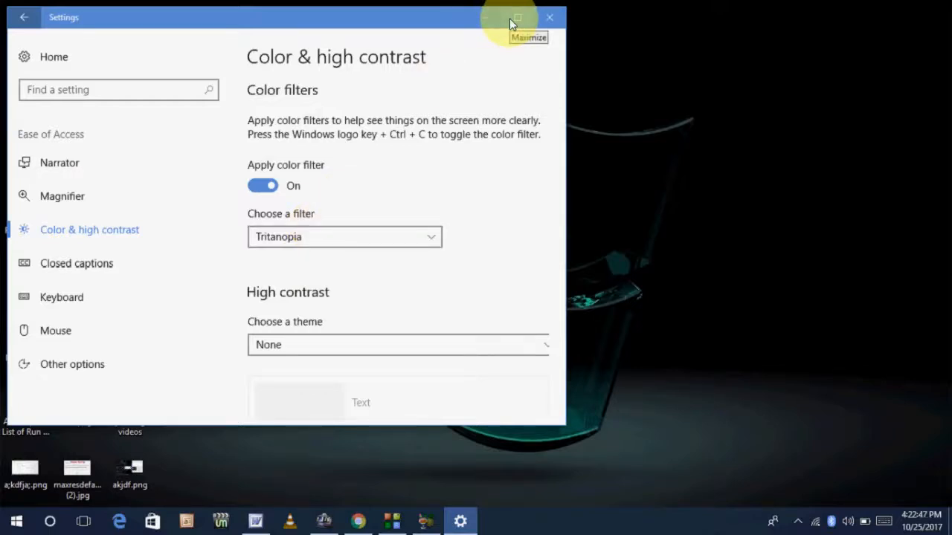